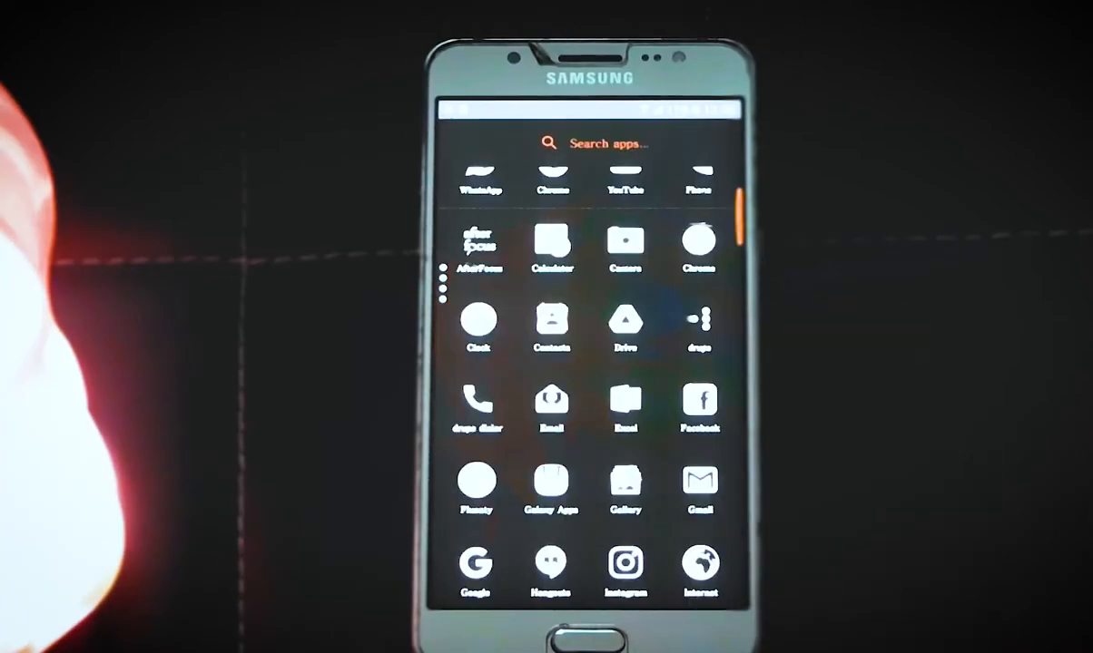
Browse Drupe's Find a business category list, then back out to the main Drupe panel
scroll("down", 3)
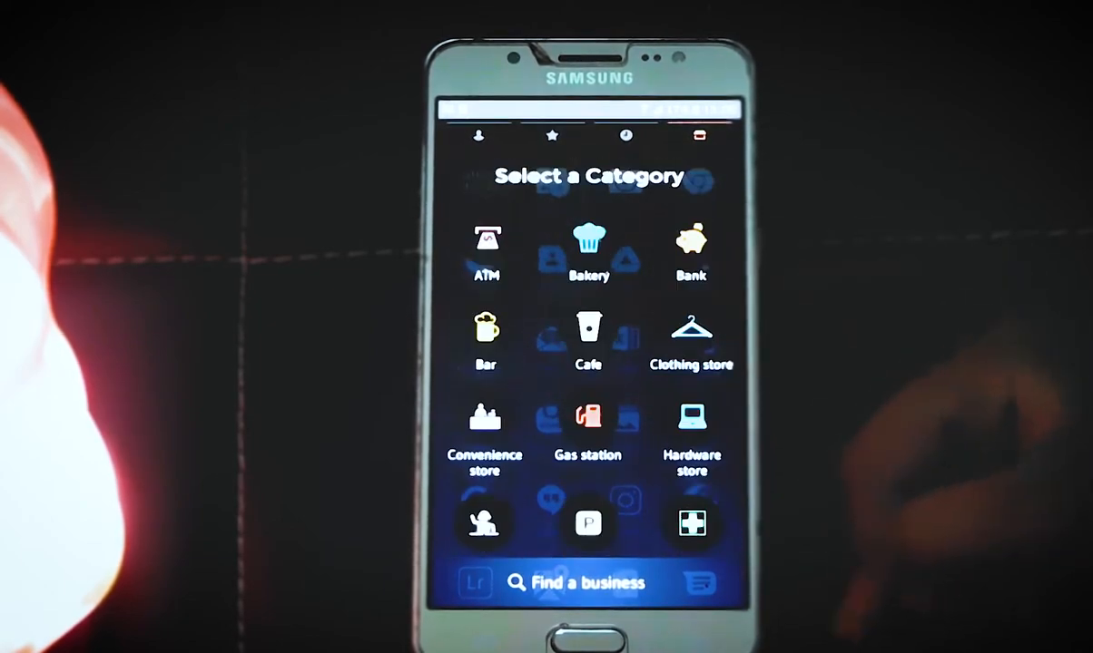
left_click(588, 583)
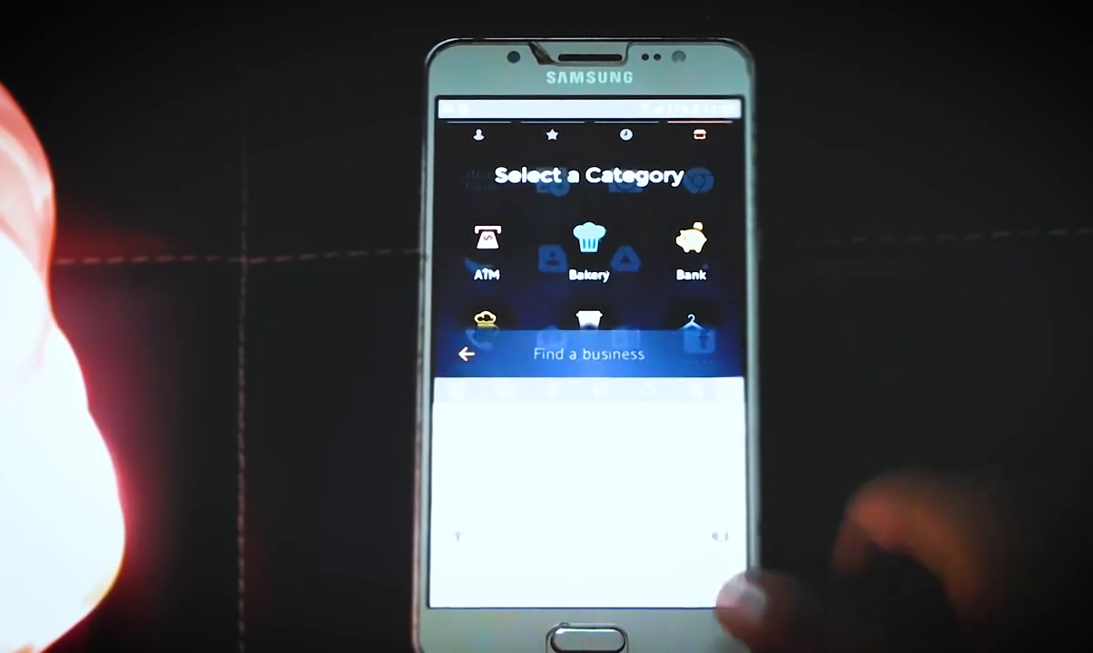
scroll("down", 3)
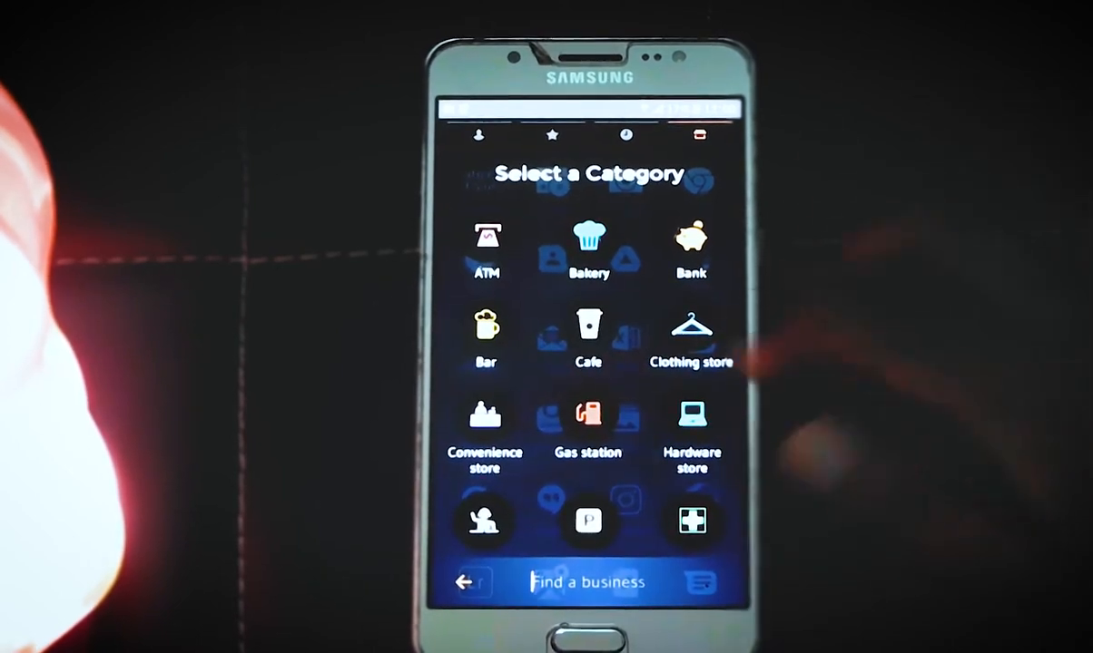
left_click(552, 135)
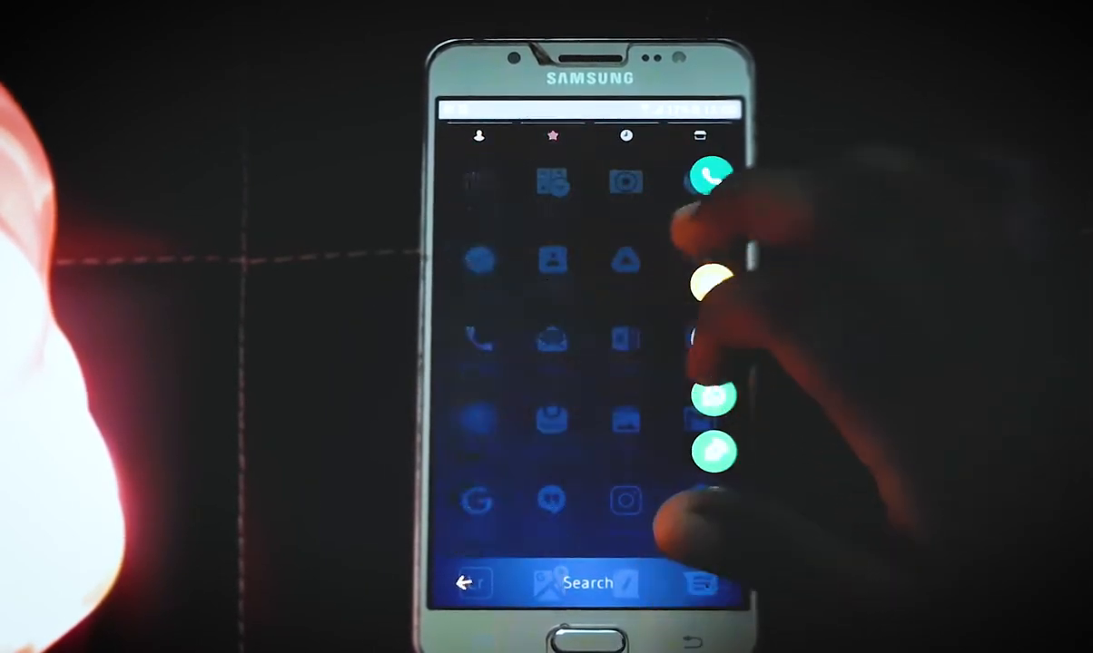
Call a favorite contact from Drupe's contact list, then hang up the dialing call
left_click(553, 136)
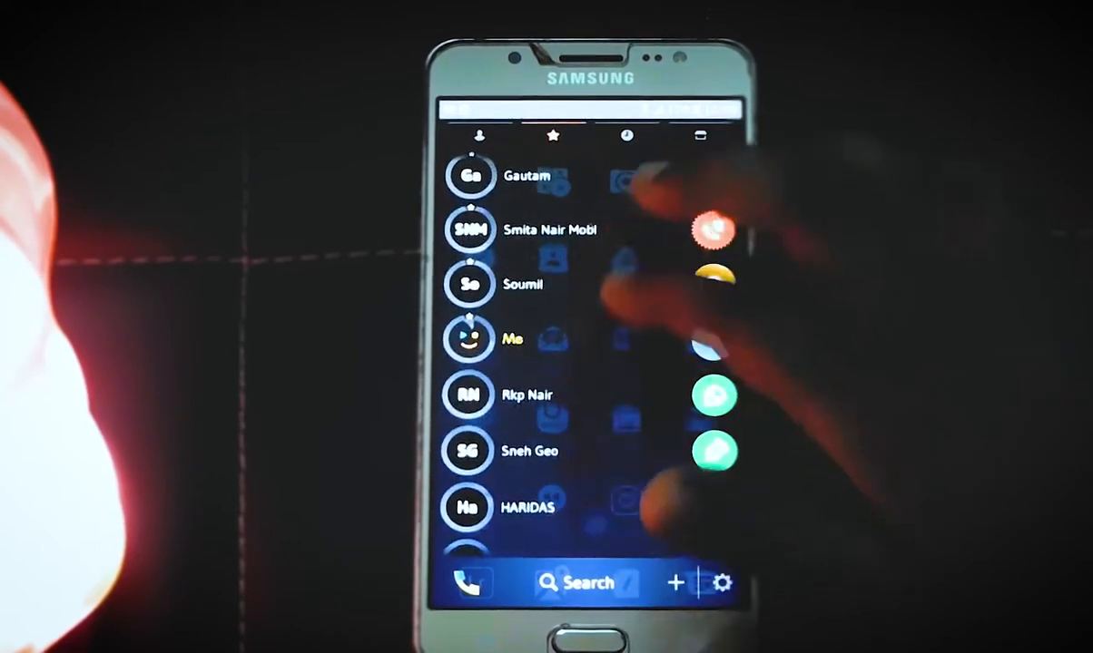
scroll("down", 3)
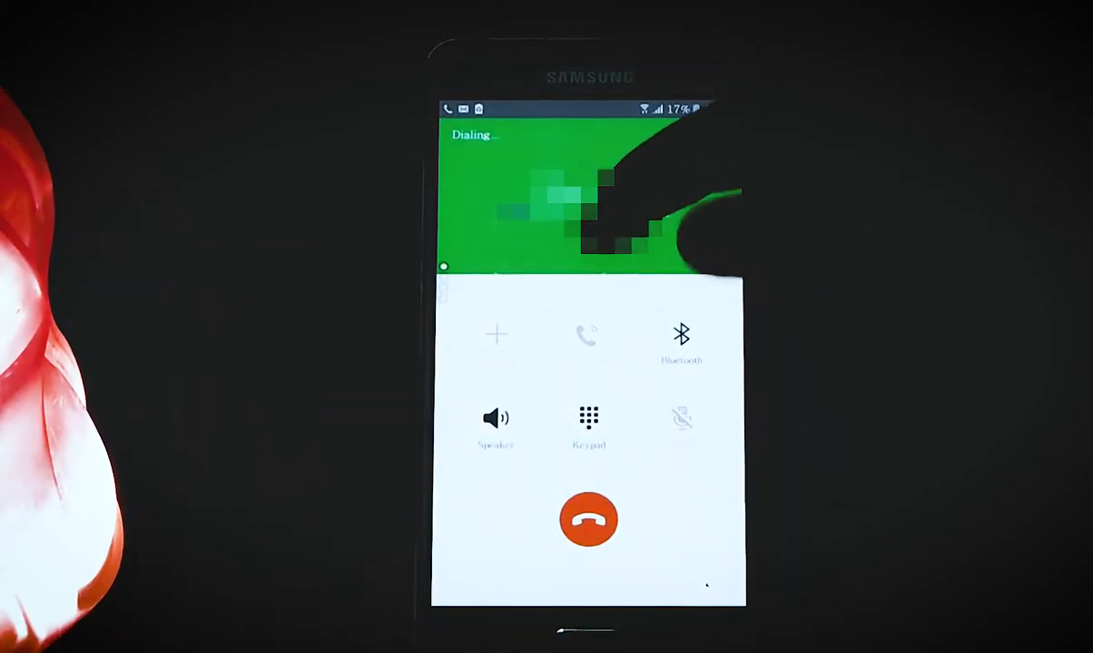
left_click(588, 519)
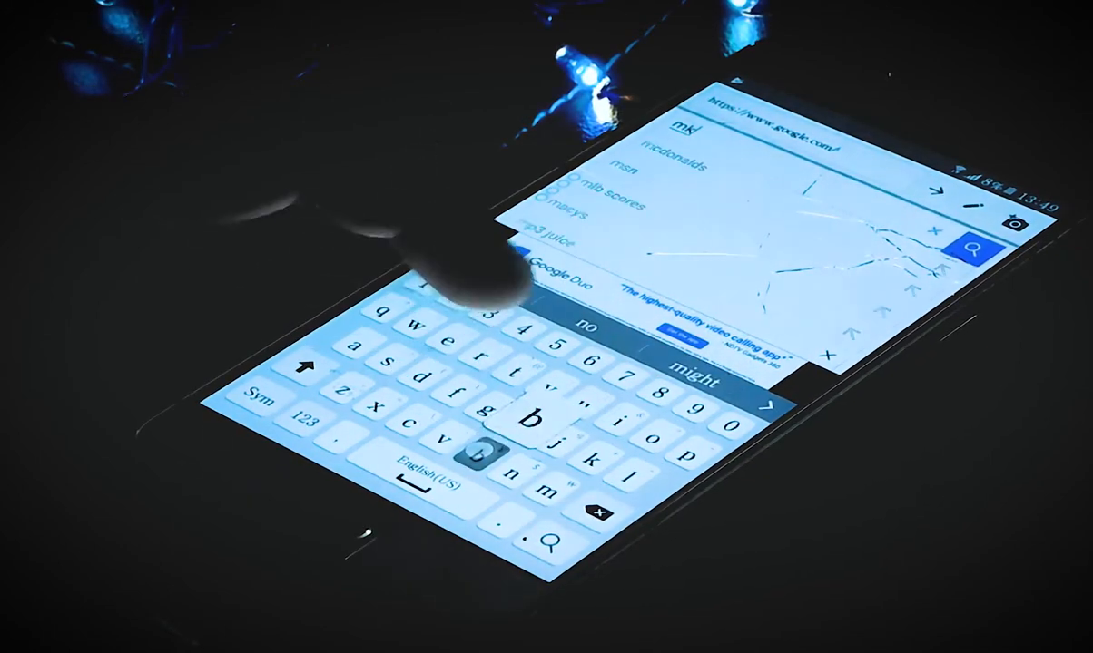
Search Google for 'MKBHD' from the Edit Web Page search box
type("MKBHD")
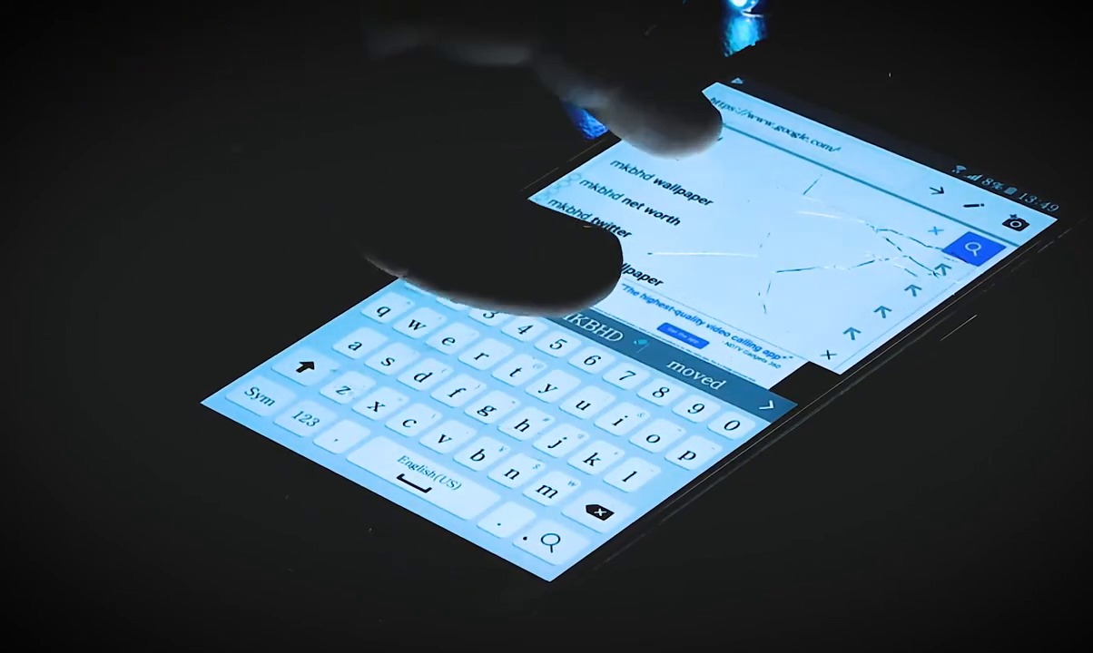
left_click(973, 250)
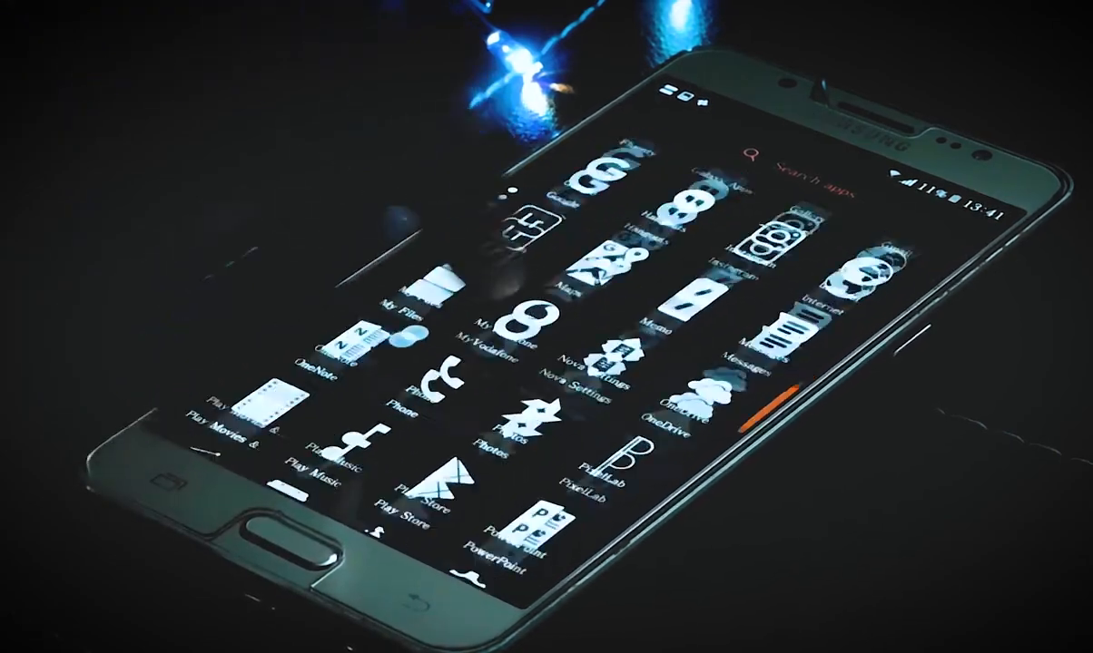
Launch Stitch It! from the themed app drawer into its empty workspace
scroll("down", 3)
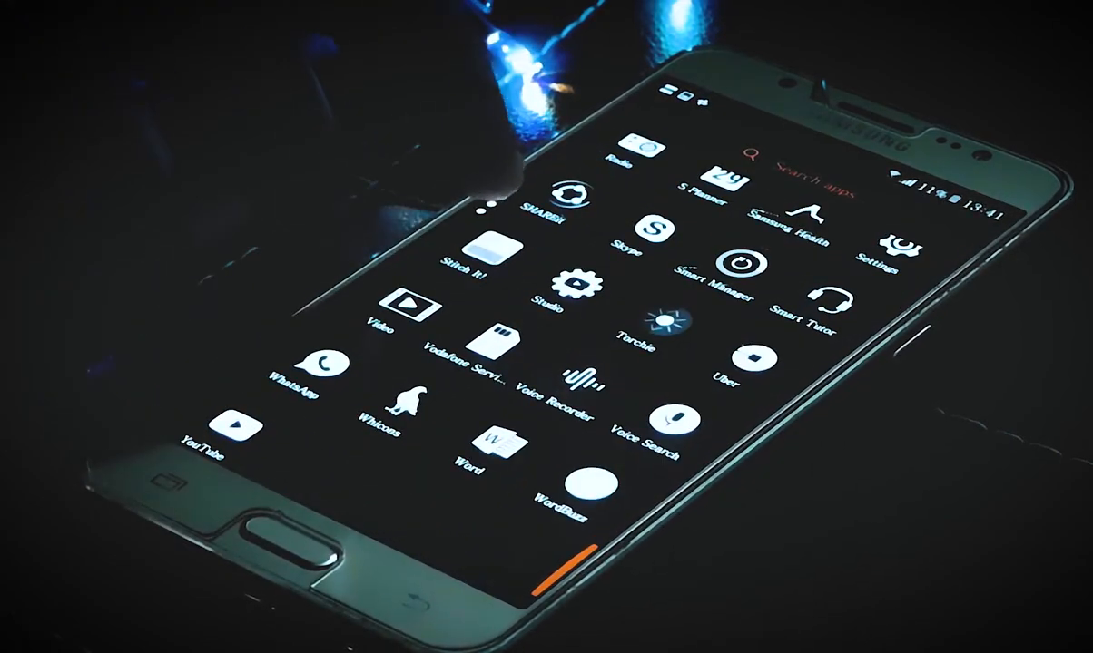
left_click(491, 249)
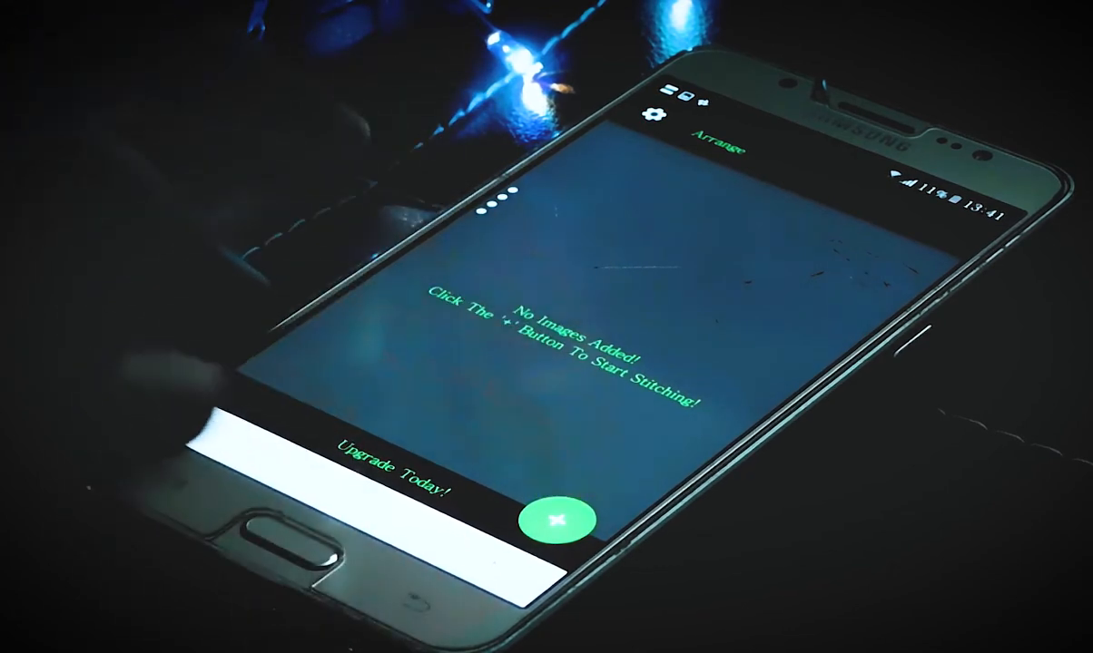
Add images in Stitch It! by choosing a photo album from the Album picker
left_click(554, 520)
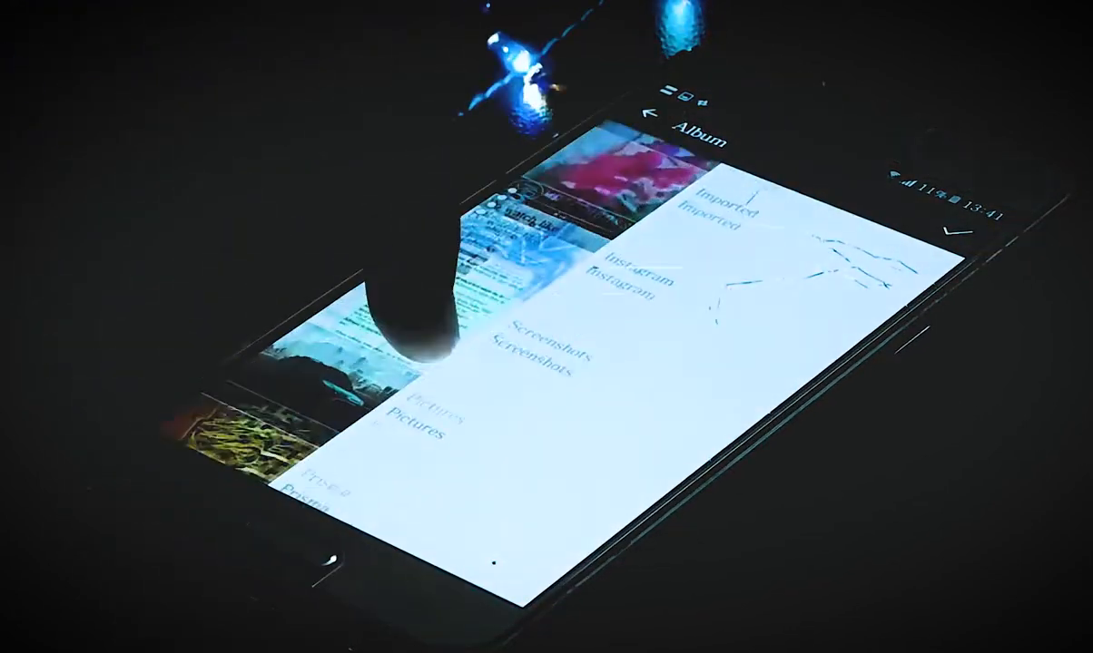
left_click(544, 354)
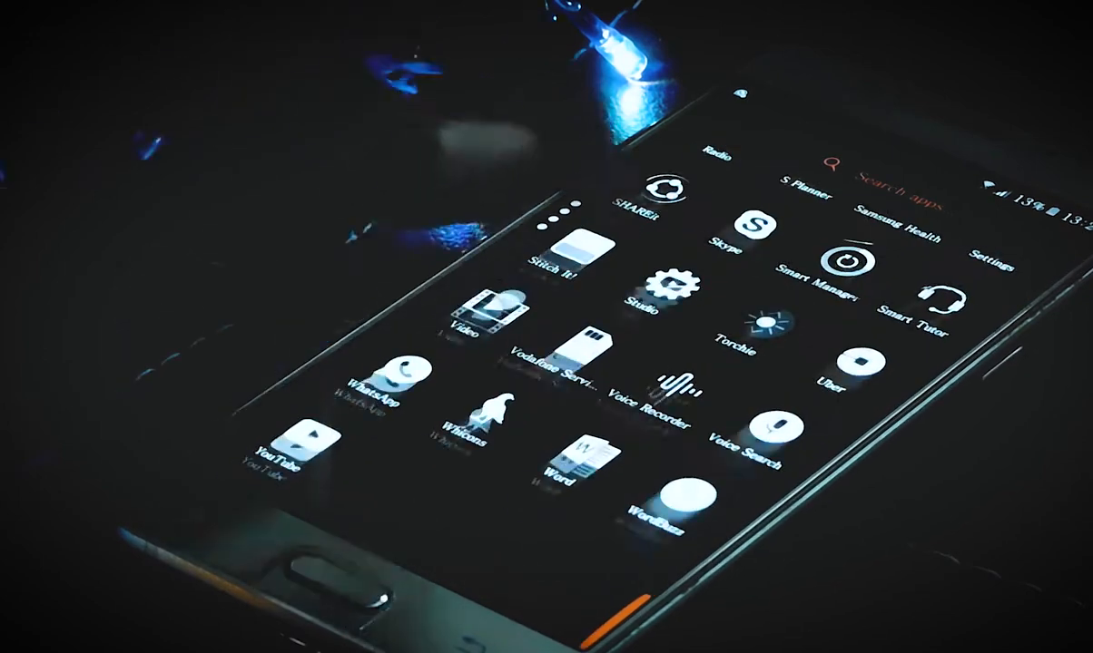
Launch WordBuzz and scroll its list of decorative styles applied to the word 'style'
left_click(678, 498)
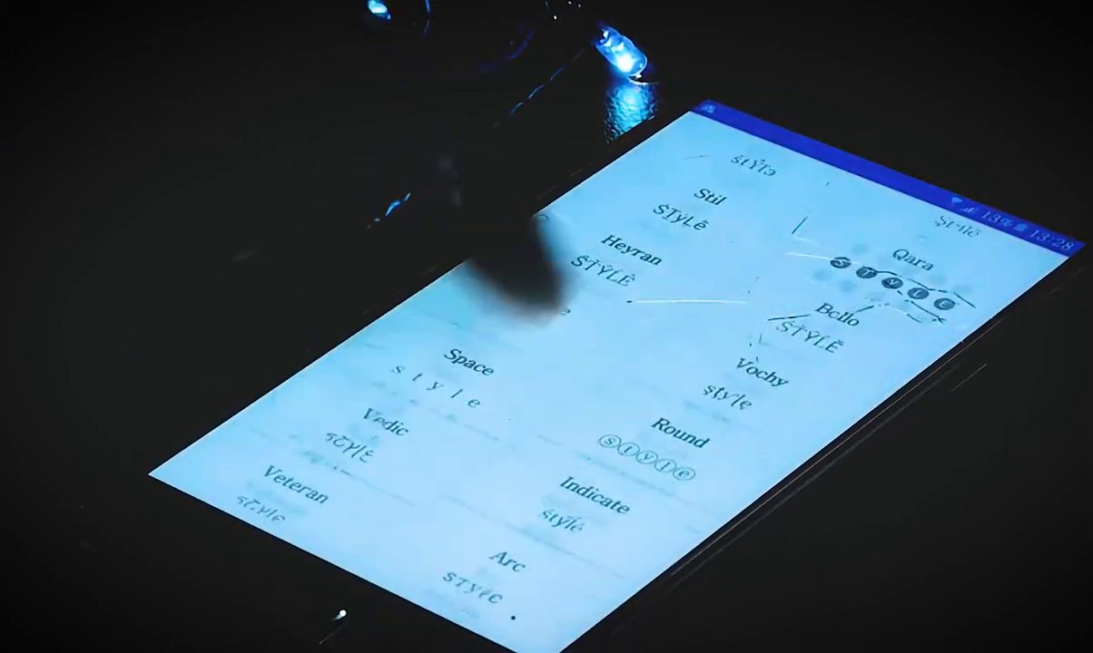
scroll("down", 3)
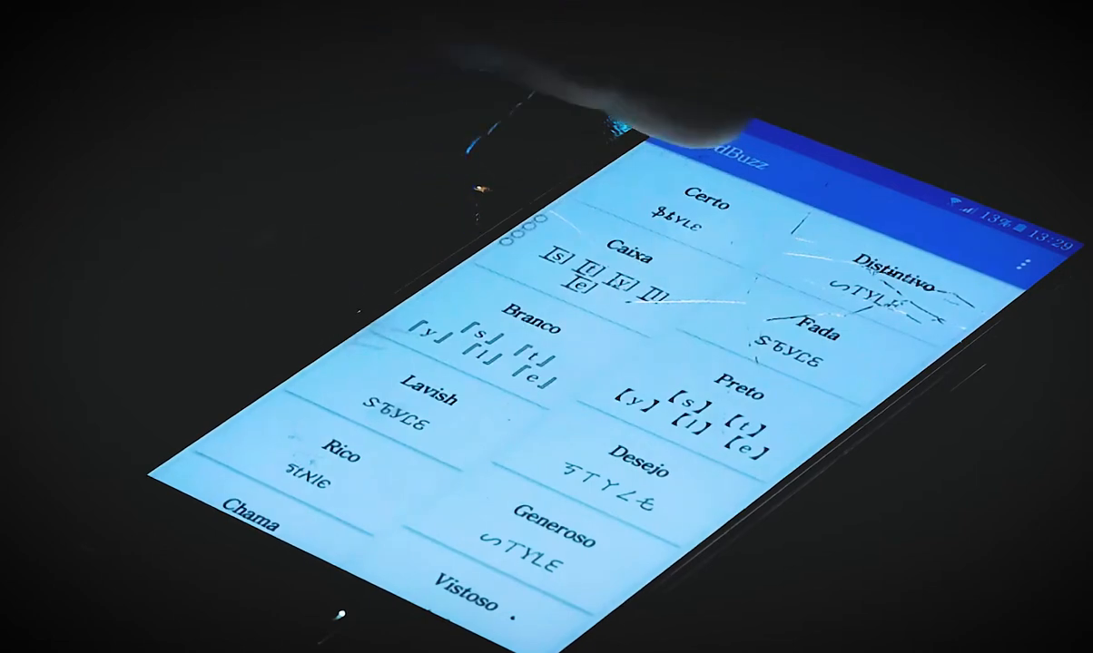
Render 'mrtechboss' in the Certo lettering style, with the keyboard reopened for editing
left_click(703, 205)
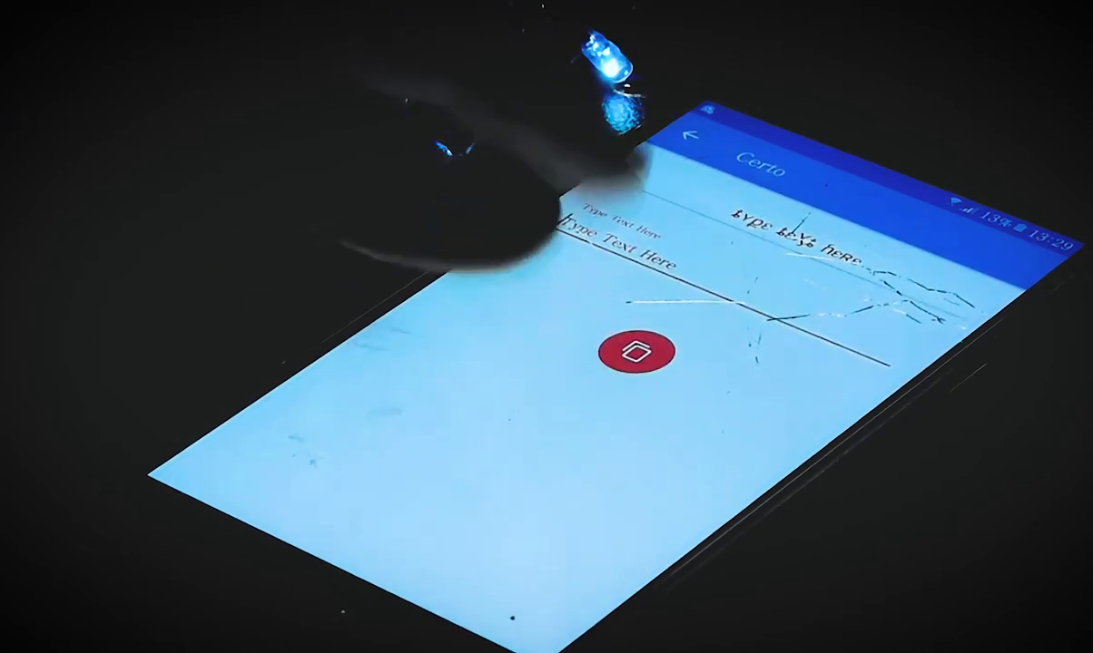
left_click(626, 258)
type("mrtechboss")
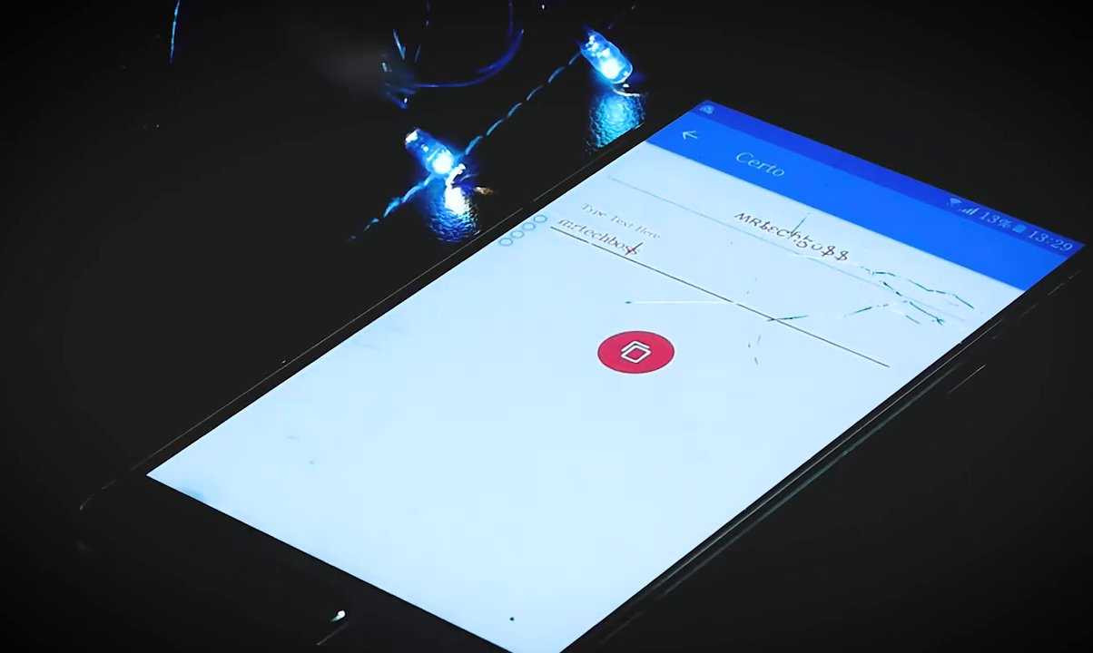
left_click(608, 236)
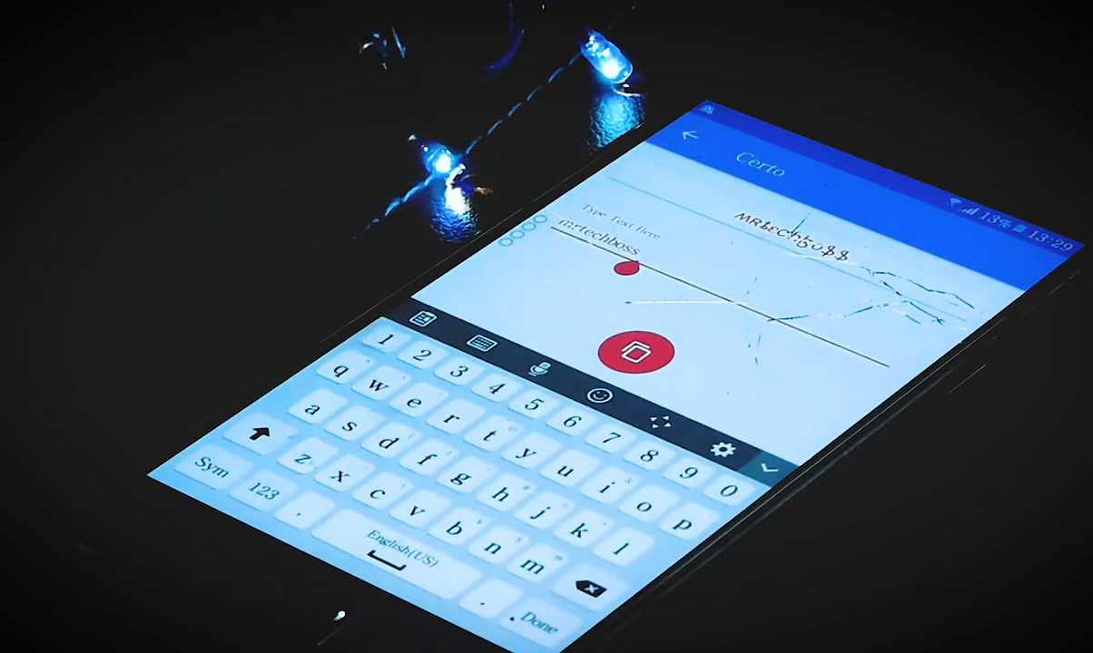